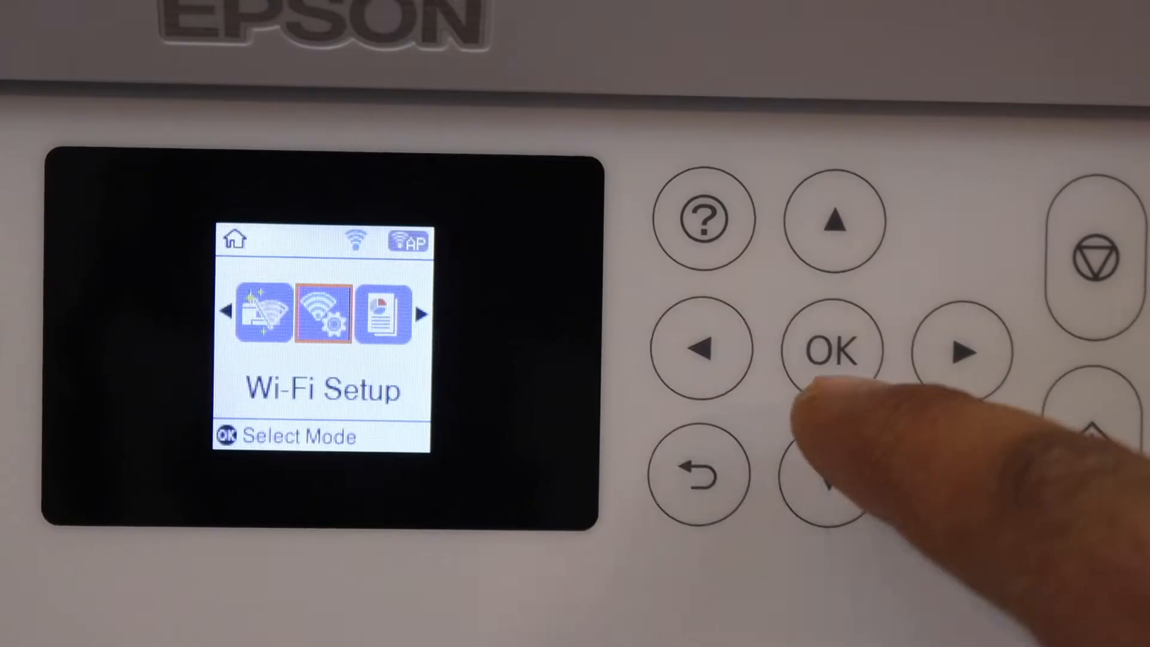
Step: Cycle the printer's home menu modes to Wi-Fi Setup and reach the Use Wi-Fi screen
left_click(968, 349)
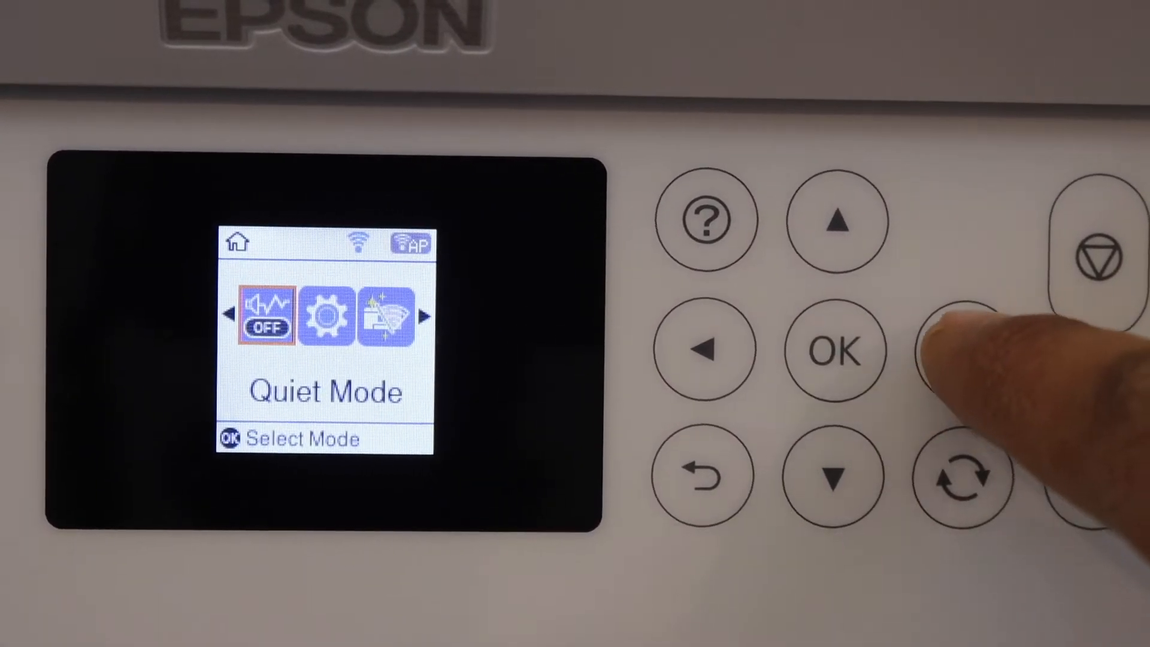
left_click(960, 349)
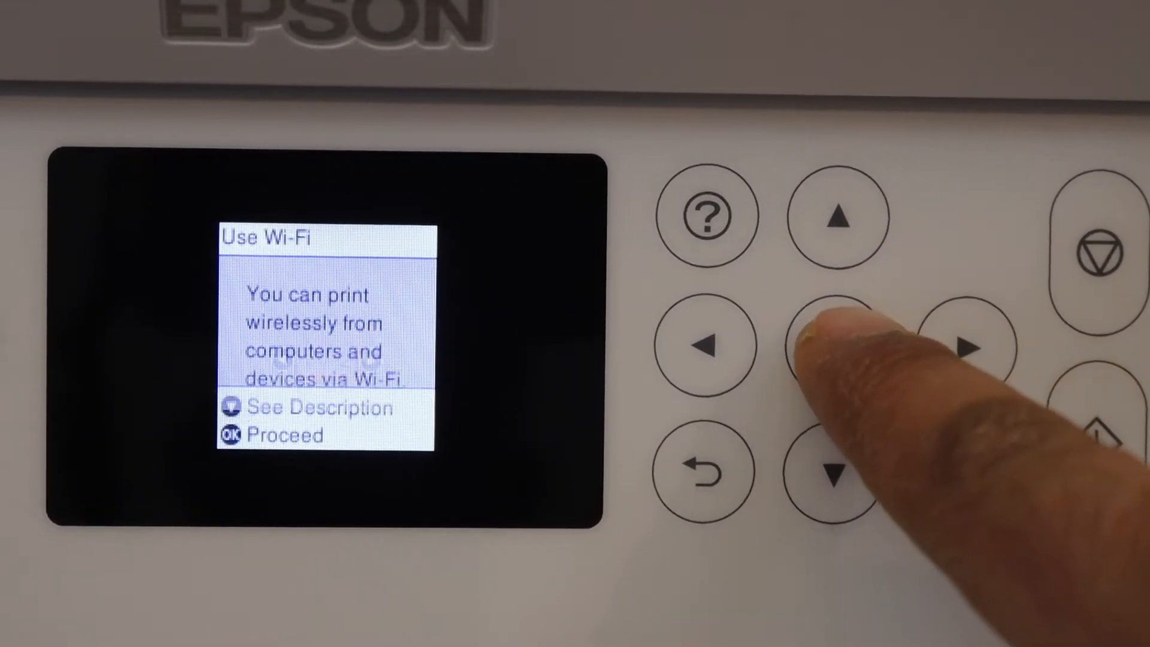
Step: Proceed to the Select SSID list and move through the scanned networks to the home Wi-Fi
left_click(837, 346)
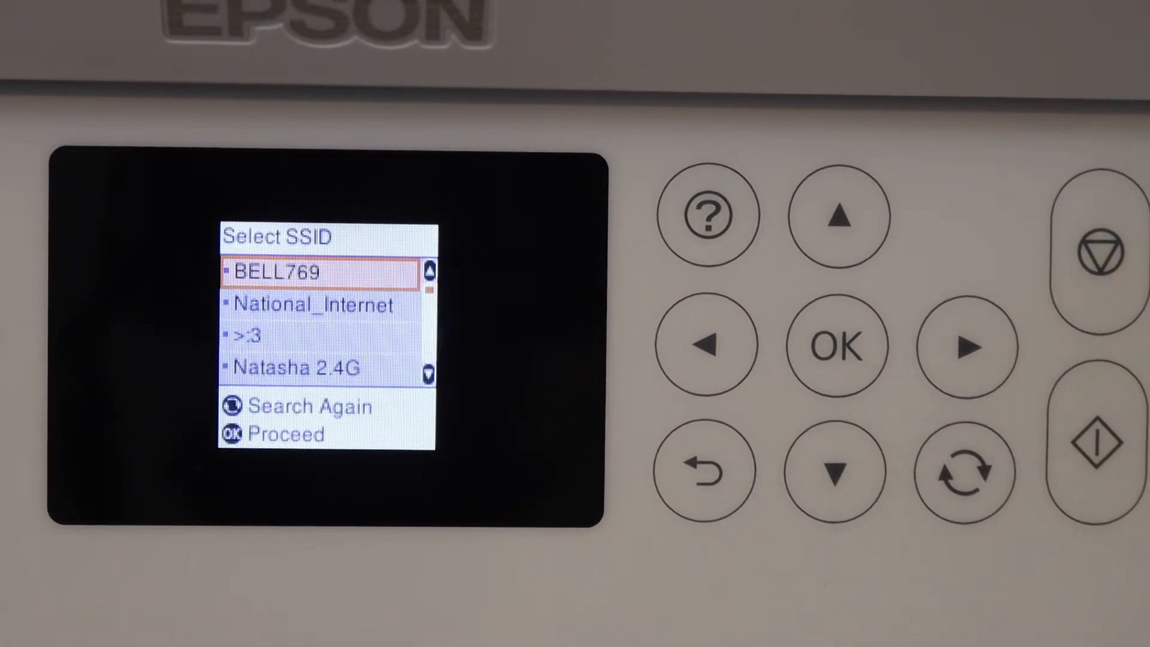
left_click(836, 470)
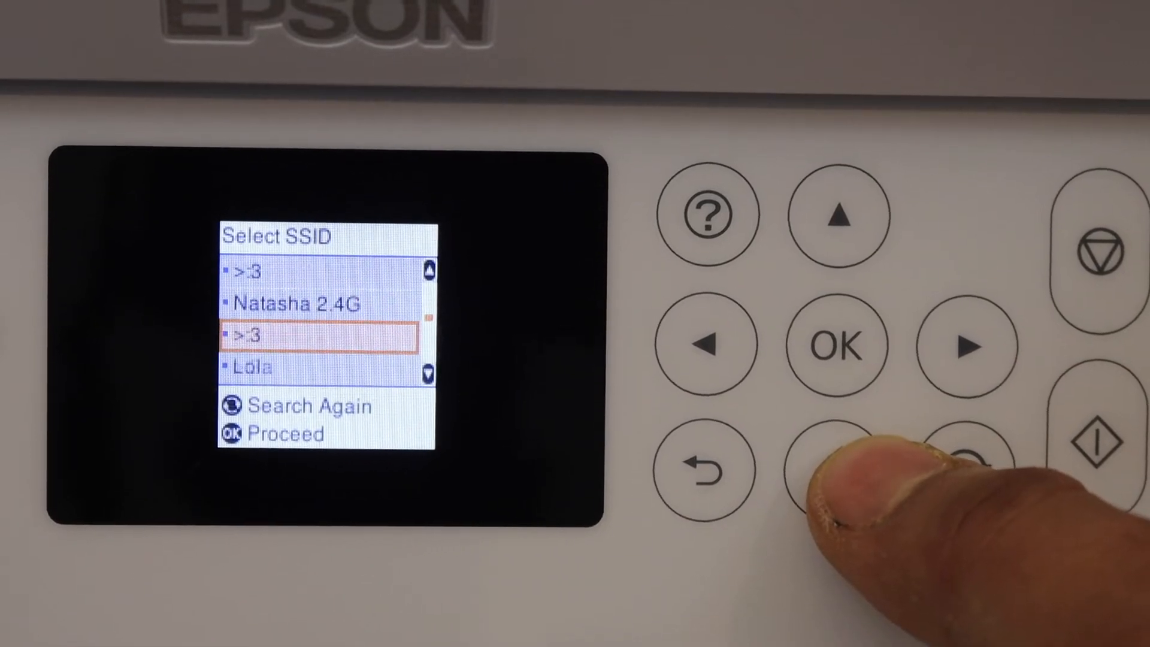
left_click(836, 334)
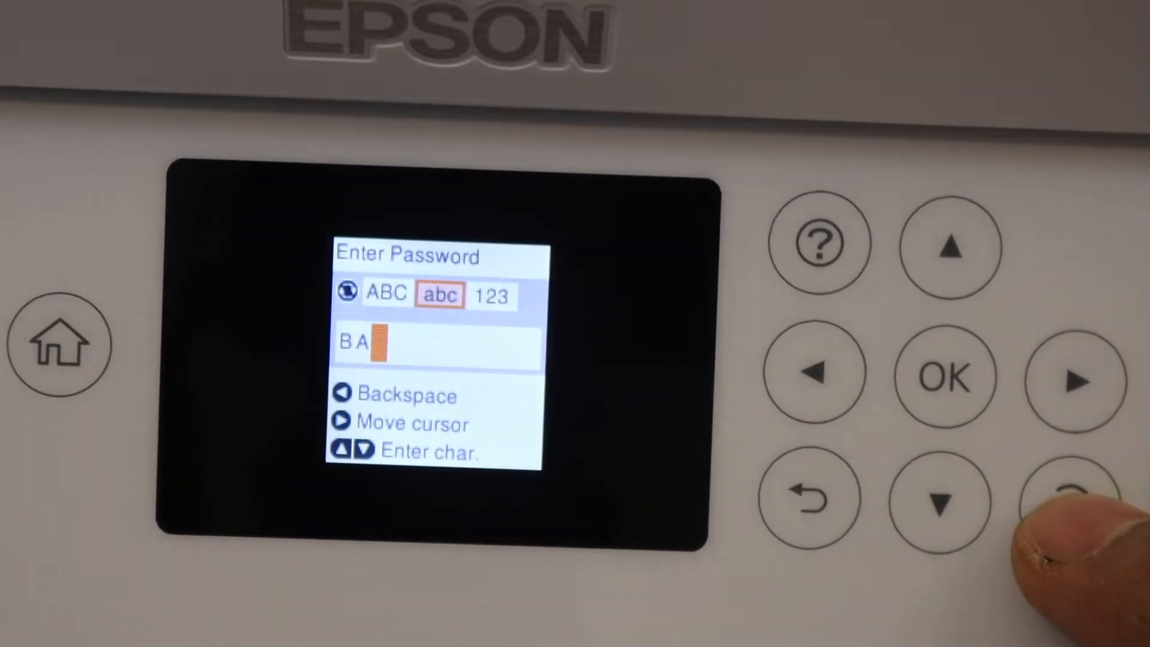
Step: Switch the password keypad to 123 numeric characters and continue entering the Wi-Fi password
left_click(1074, 498)
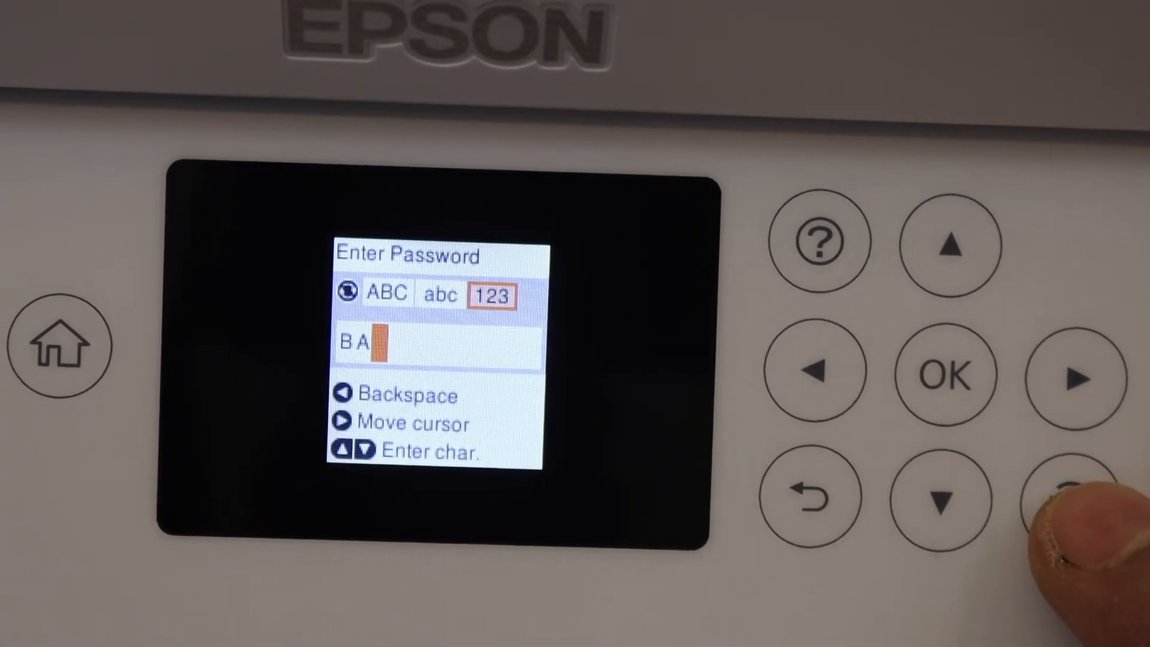
left_click(1073, 493)
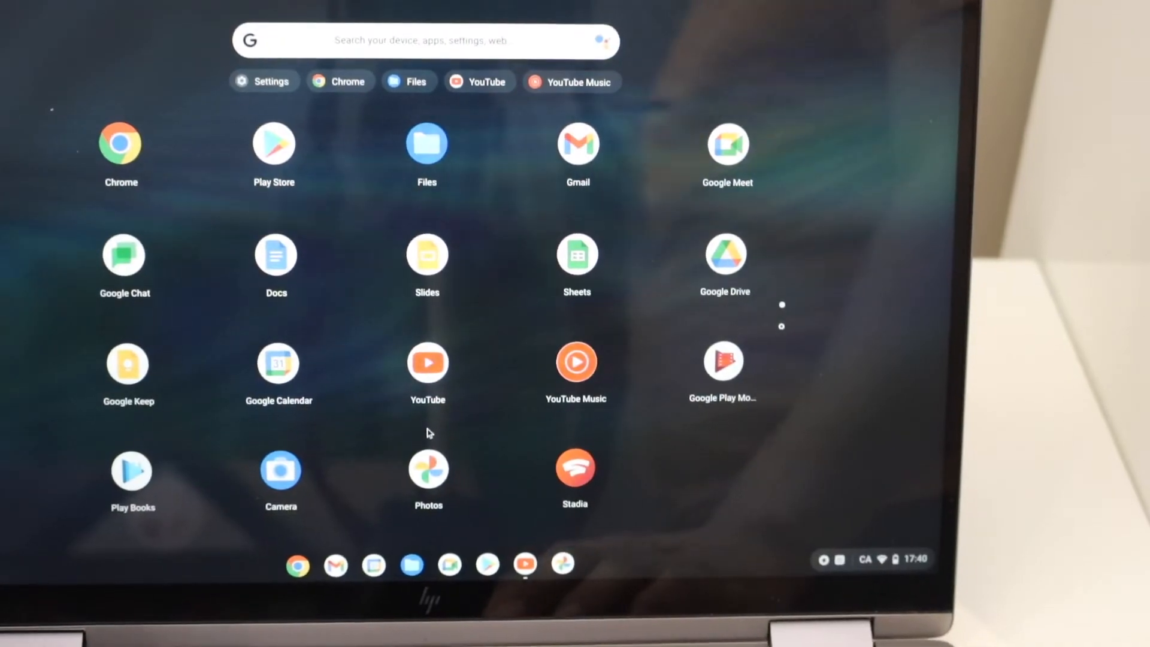
Step: Go to Chrome OS Settings and expand Advanced toward Print and scan > Printers
left_click(263, 80)
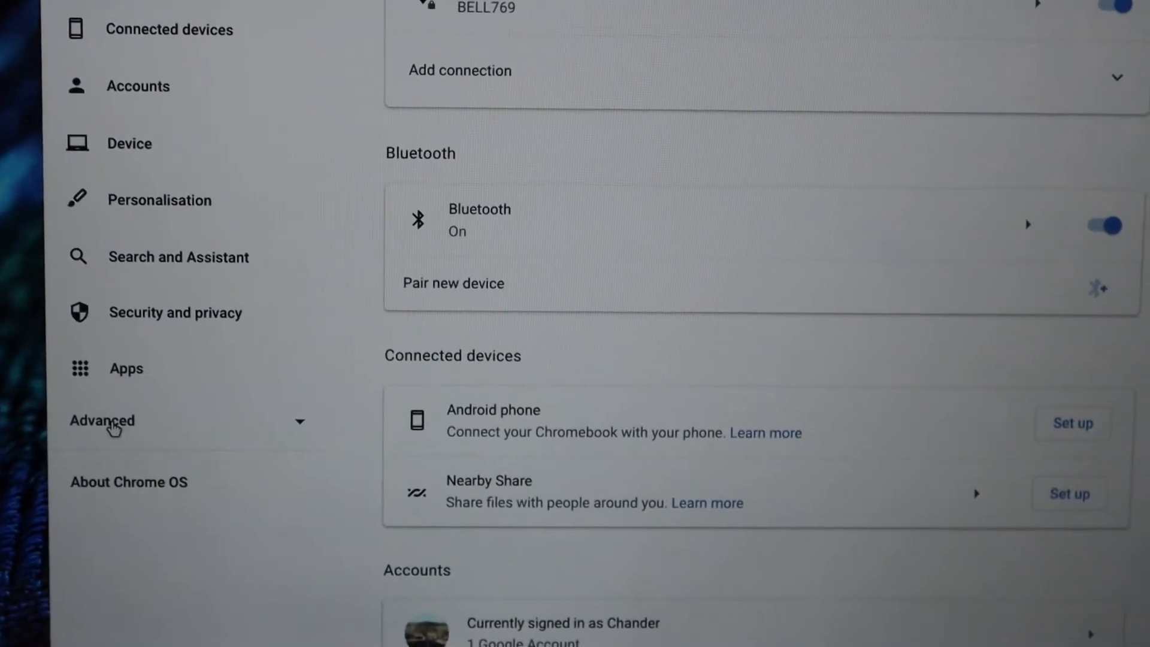
left_click(102, 420)
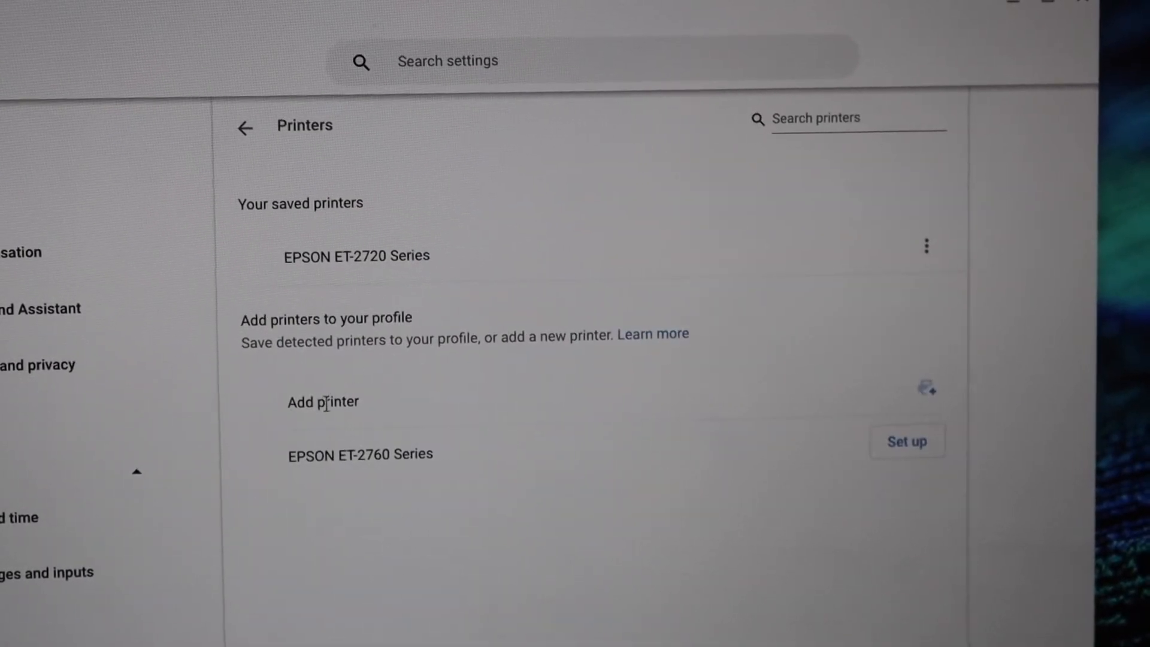
mouse_move(281, 500)
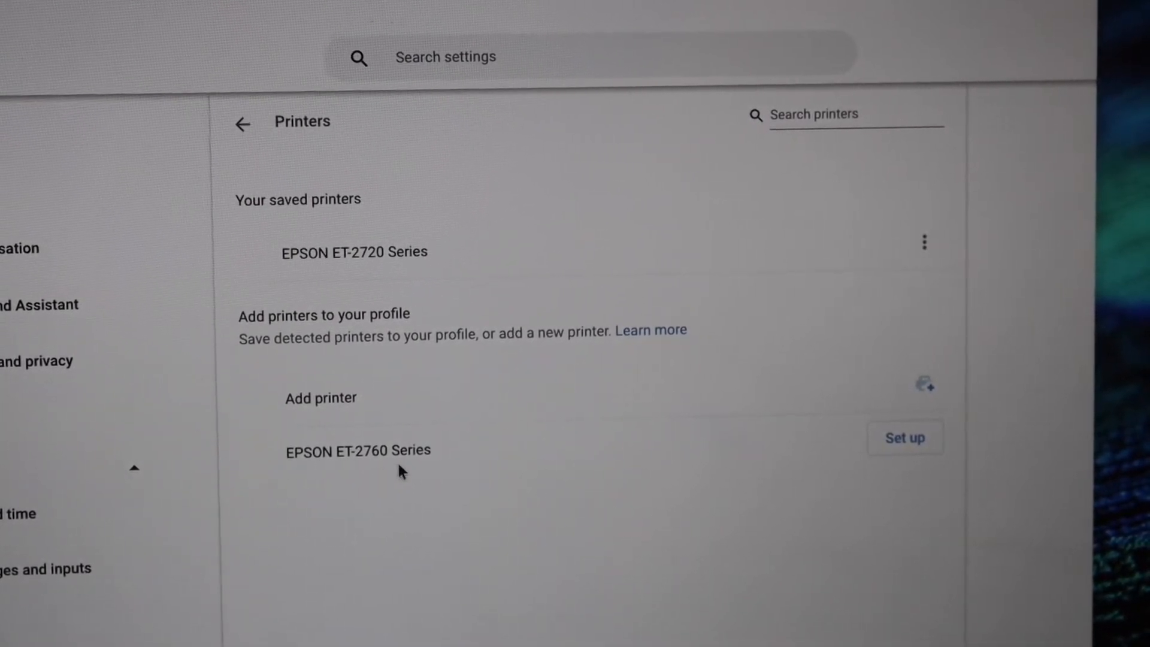
mouse_move(898, 453)
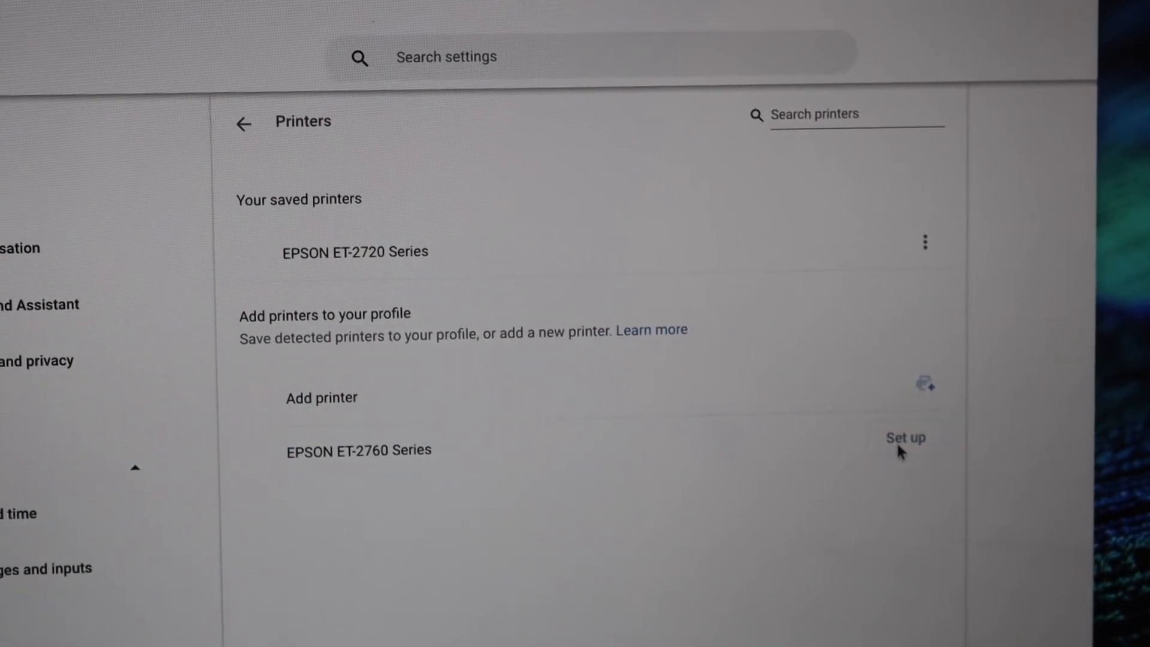
Step: Set up the EPSON ET-2760 Series as a saved printer and return to Print and scan
left_click(906, 438)
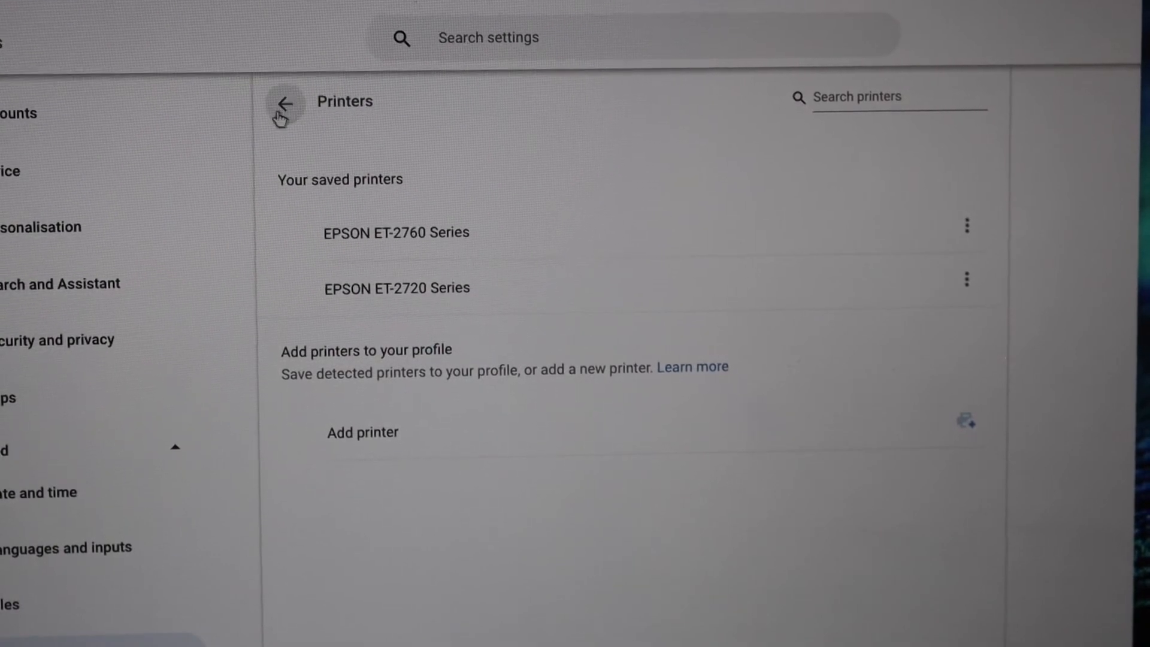
left_click(285, 103)
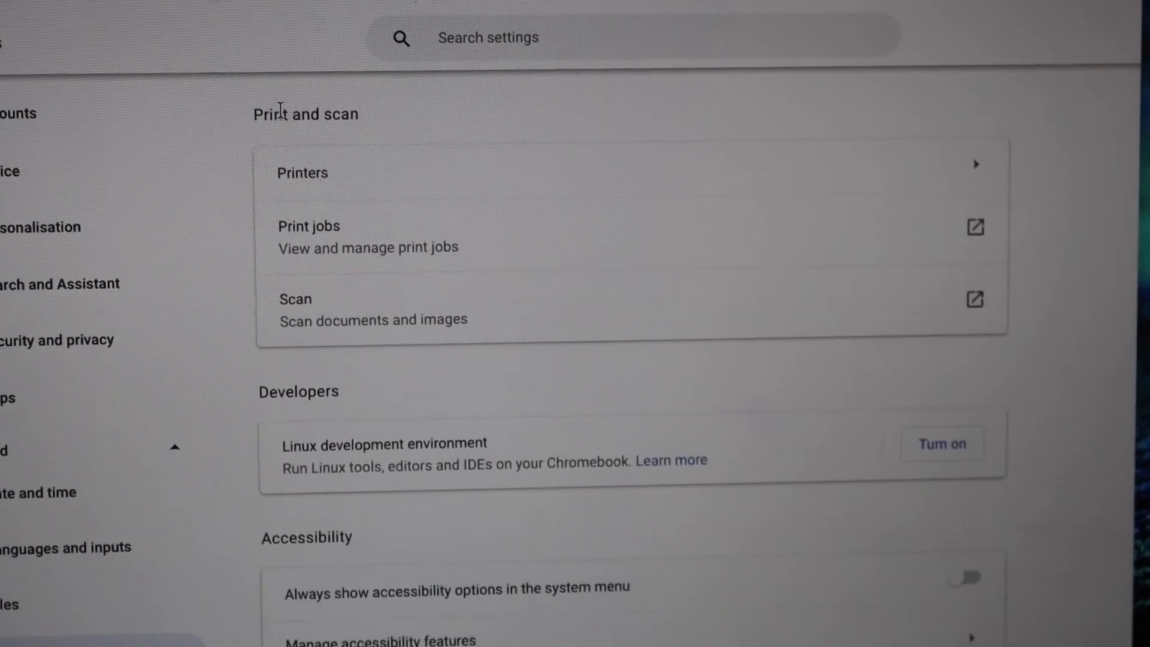